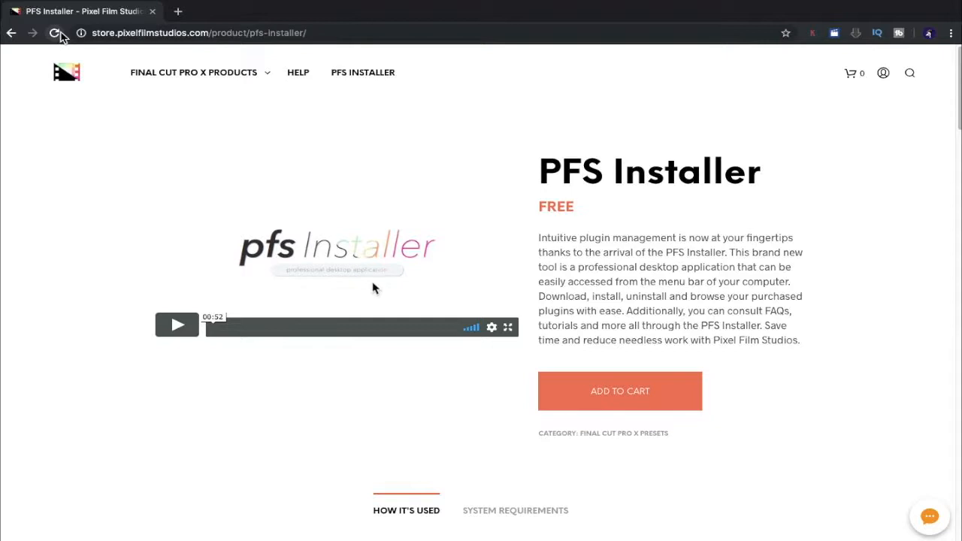
- Reload the PFS Installer product page and jump to the Pixel Film Studios store home via the logo
click(193, 72)
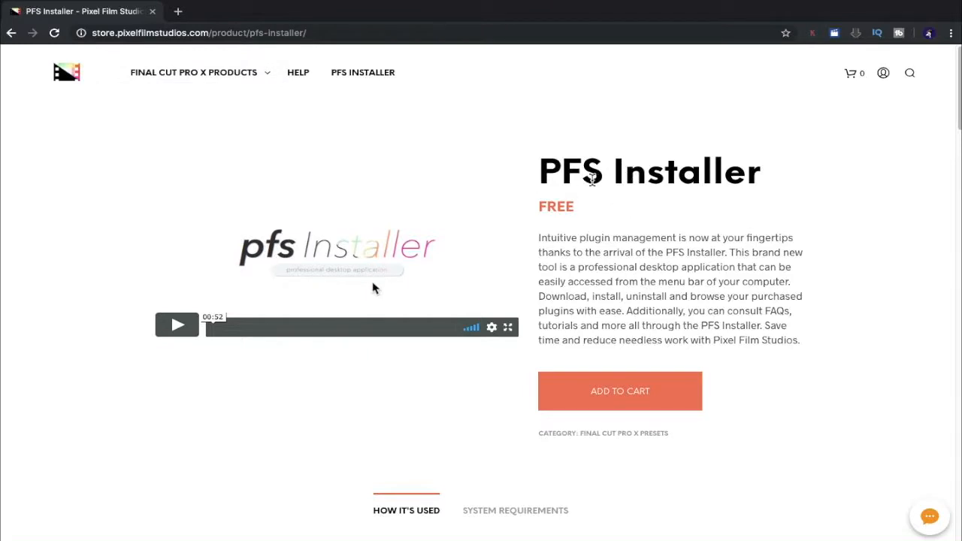
mouse_move(782, 102)
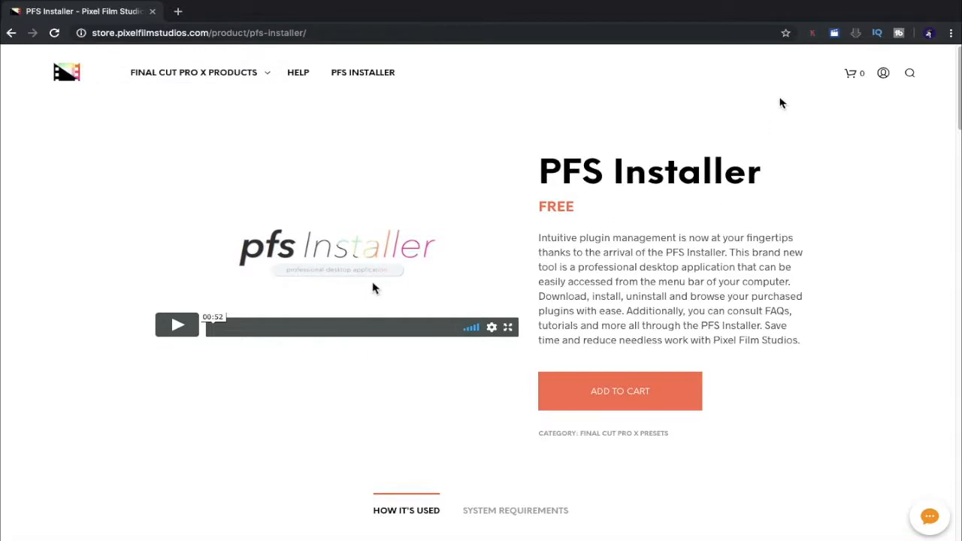
mouse_move(385, 77)
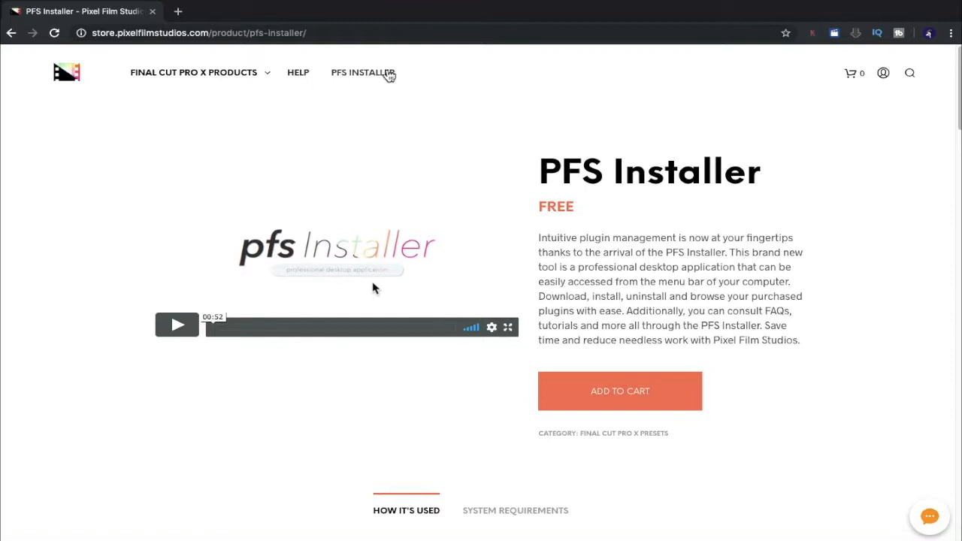
mouse_move(427, 83)
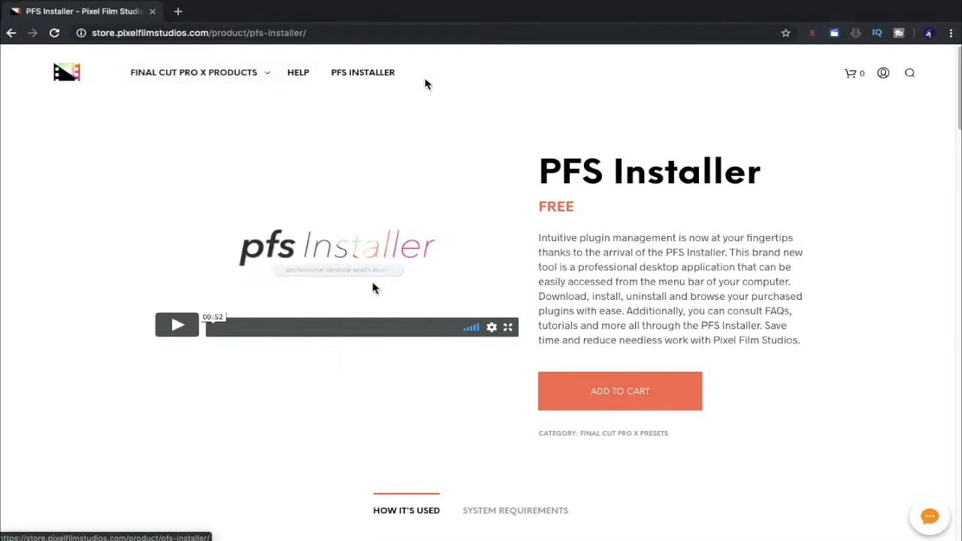
click(66, 72)
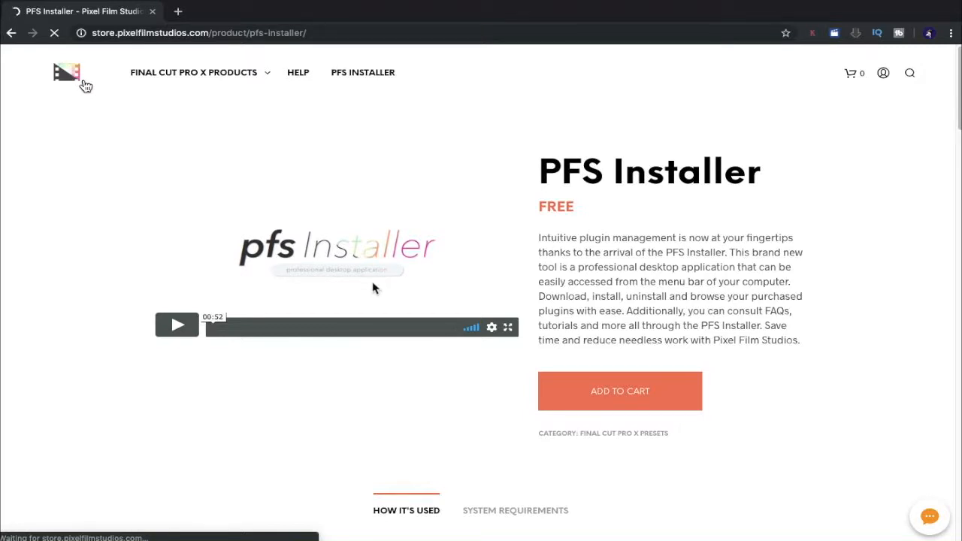
click(66, 73)
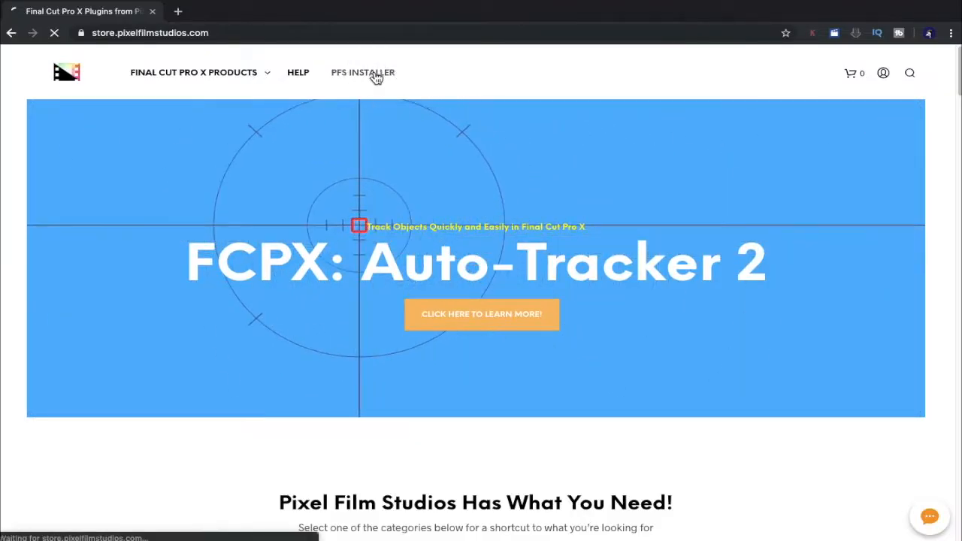
- Return to the PFS Installer product page and review its How It's Used section
click(363, 72)
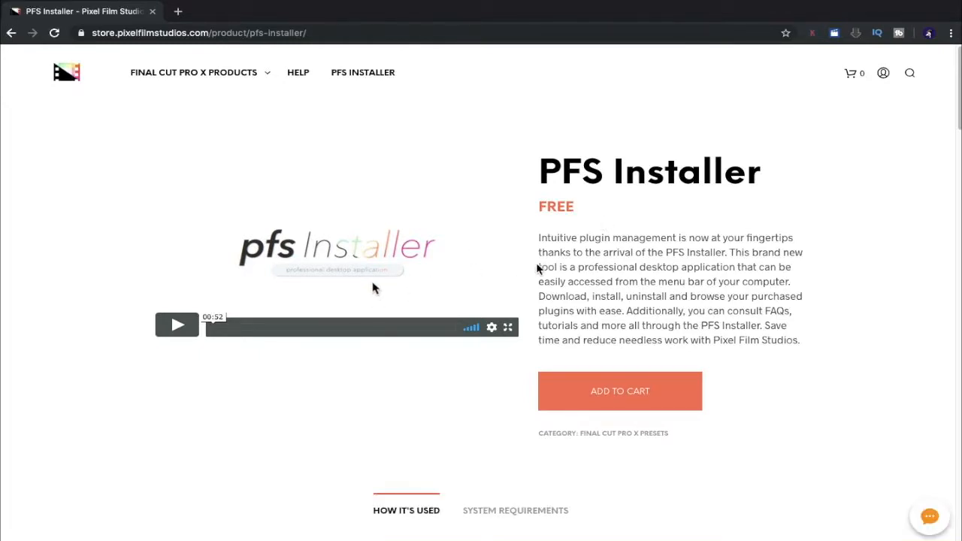
scroll(down, 3)
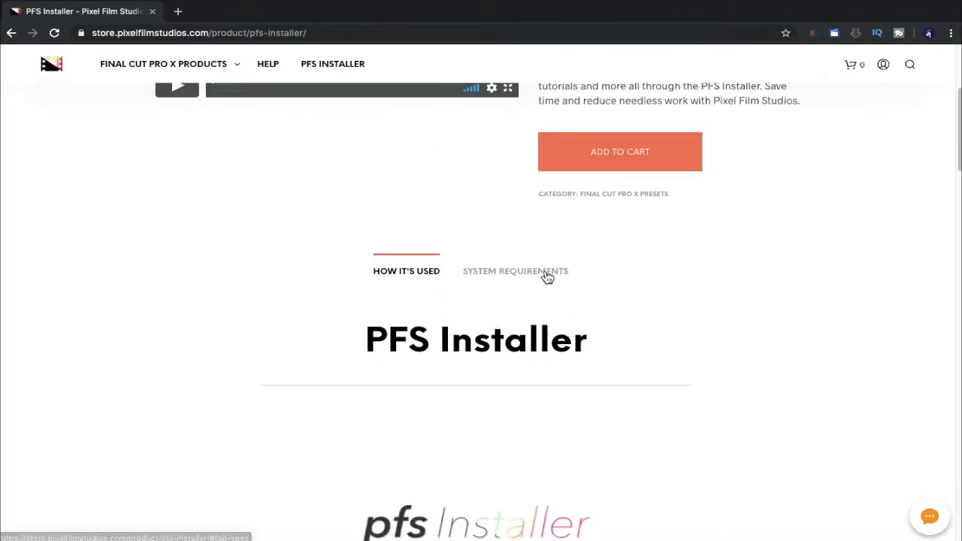
scroll(down, 3)
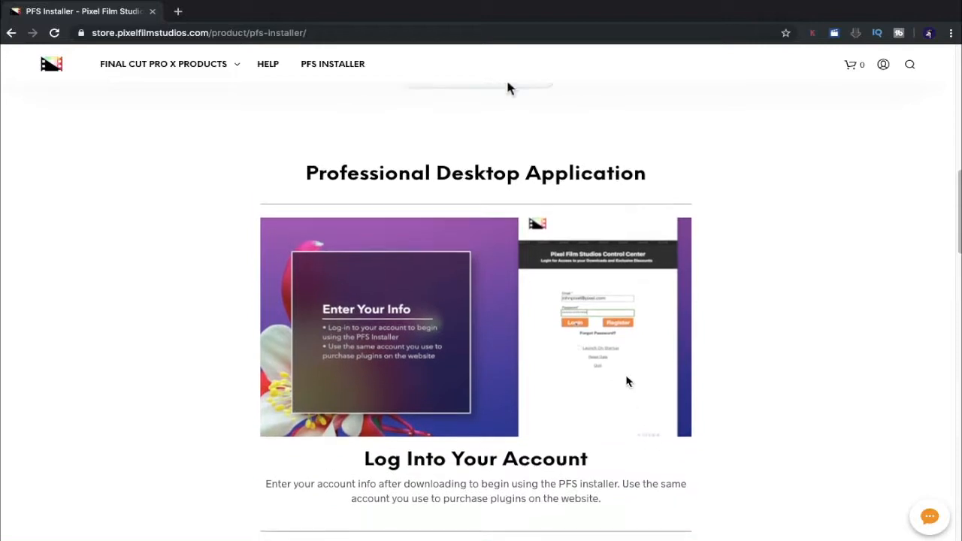
scroll(up, 3)
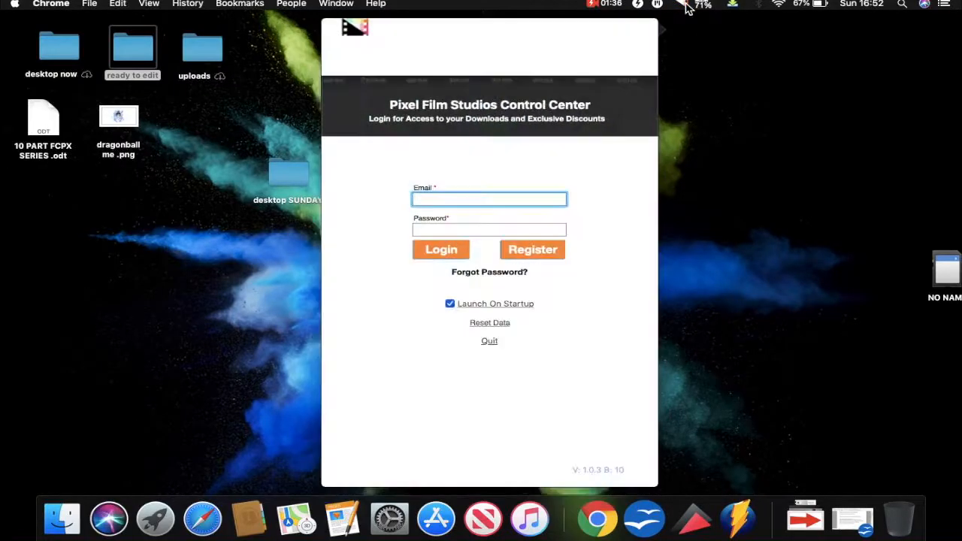
- Sign in to the PFS Installer app with the account email and password
click(490, 199)
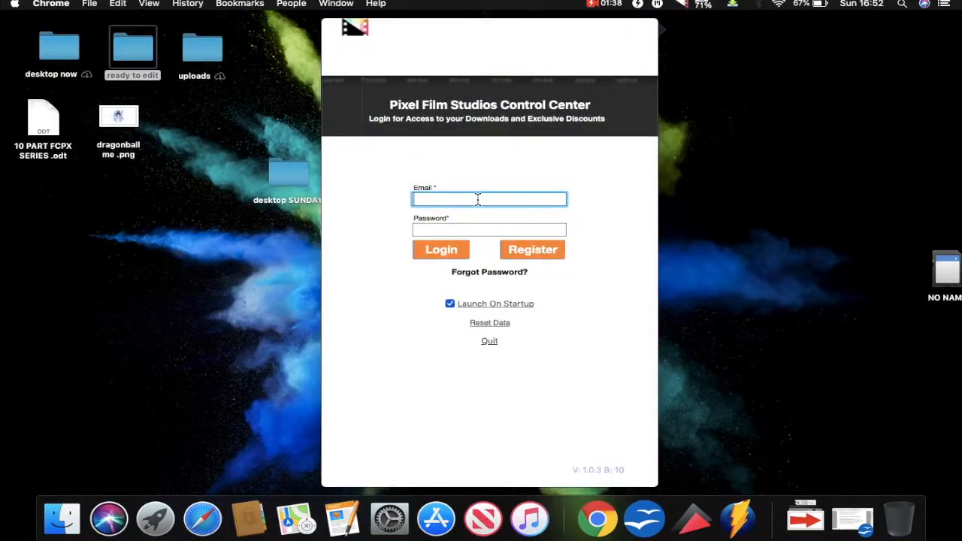
click(442, 250)
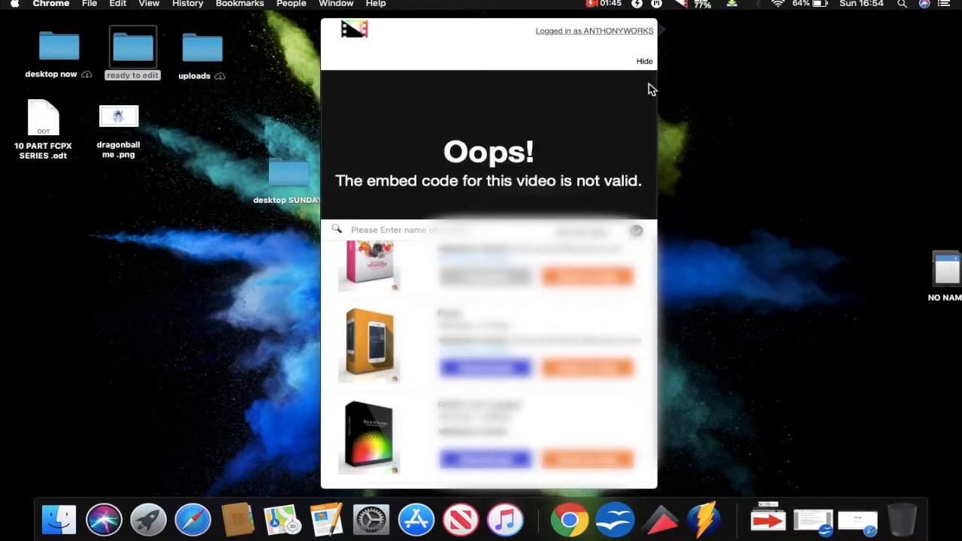
mouse_move(635, 114)
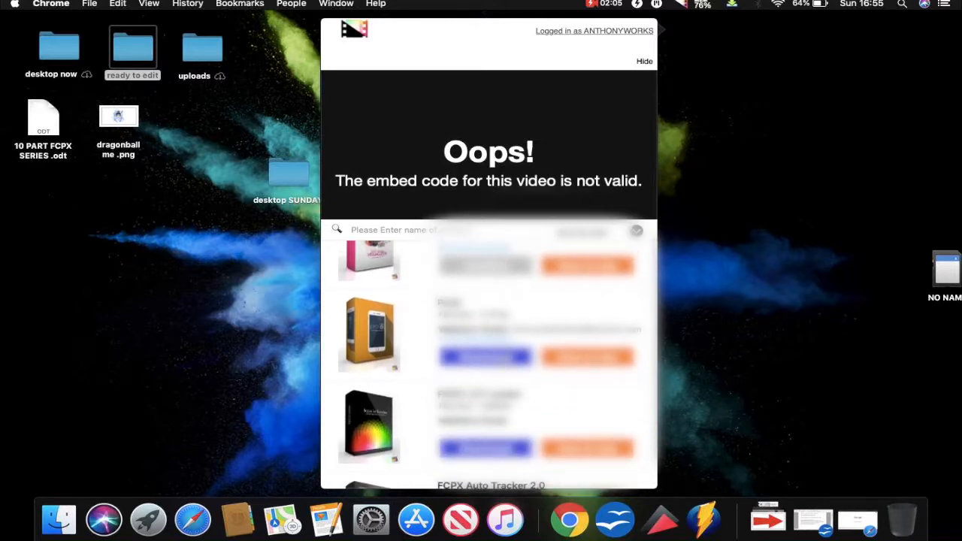
scroll(down, 3)
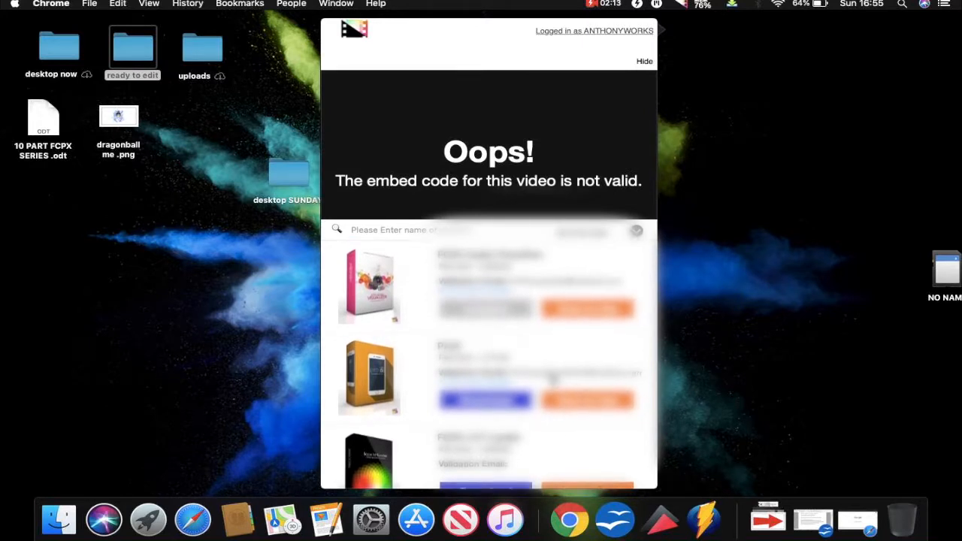
mouse_move(484, 195)
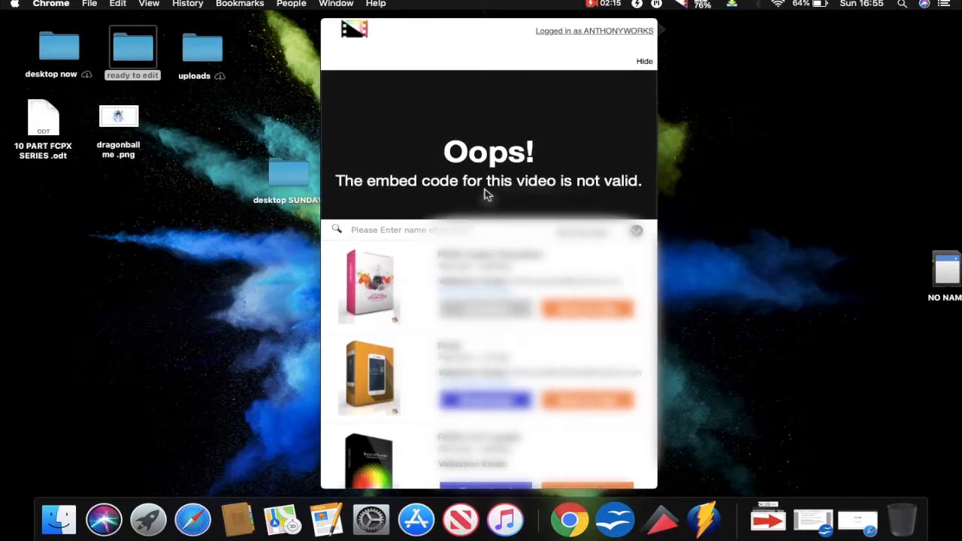
mouse_move(433, 188)
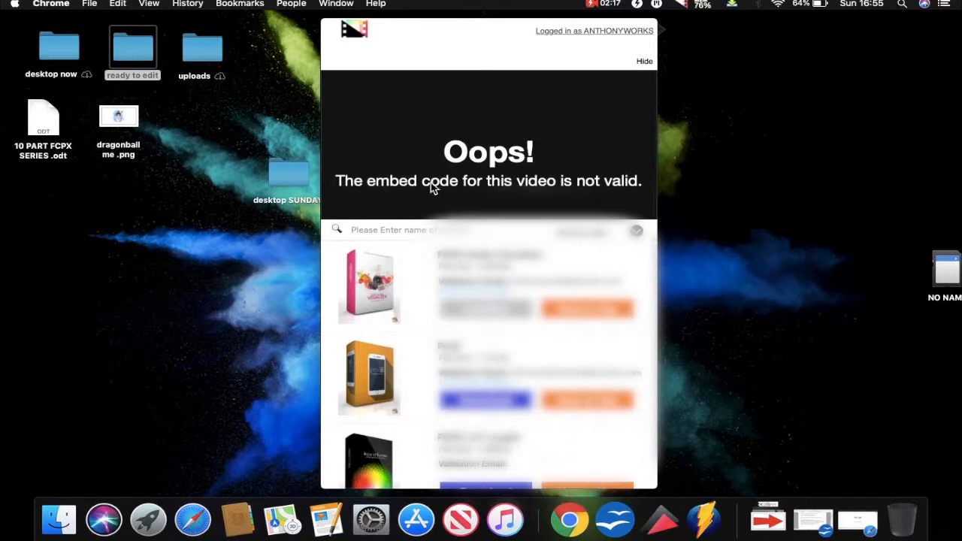
mouse_move(617, 195)
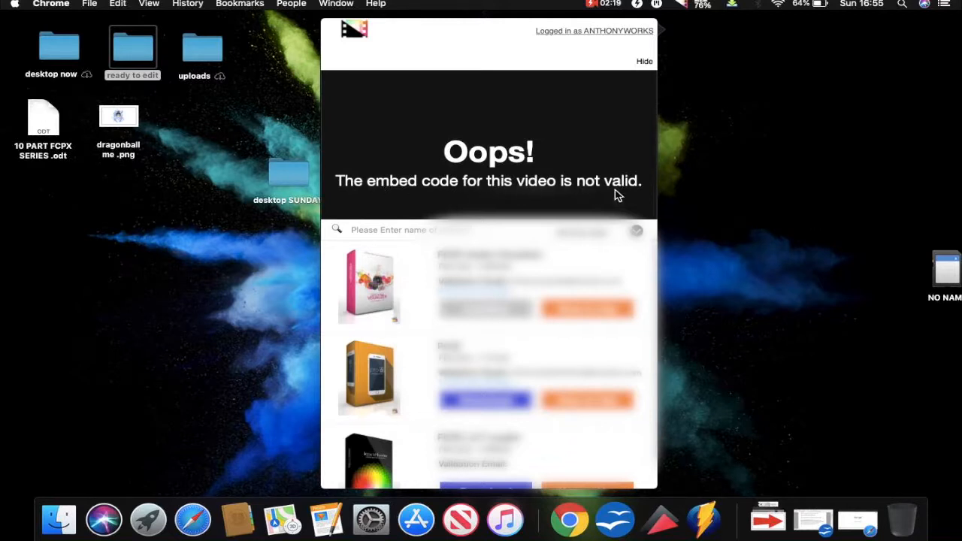
mouse_move(605, 187)
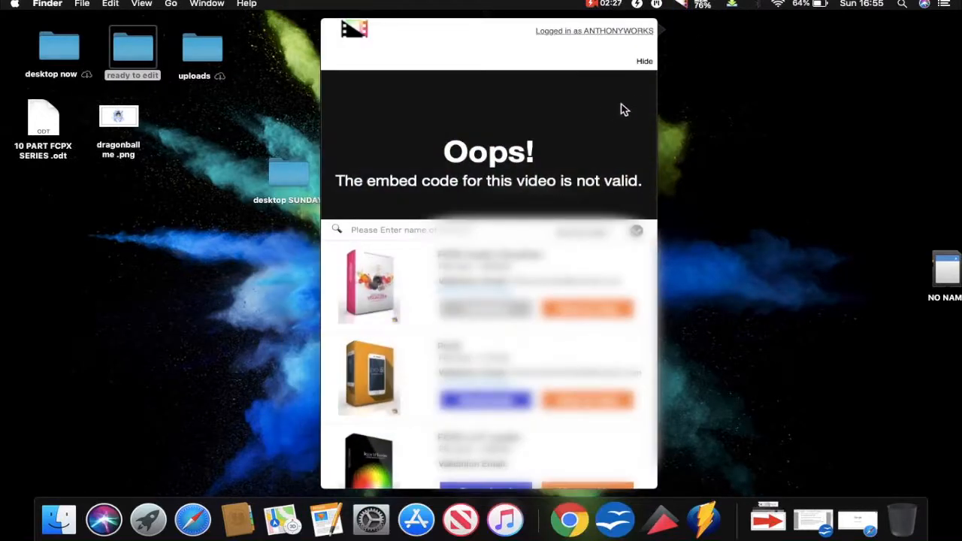
click(643, 60)
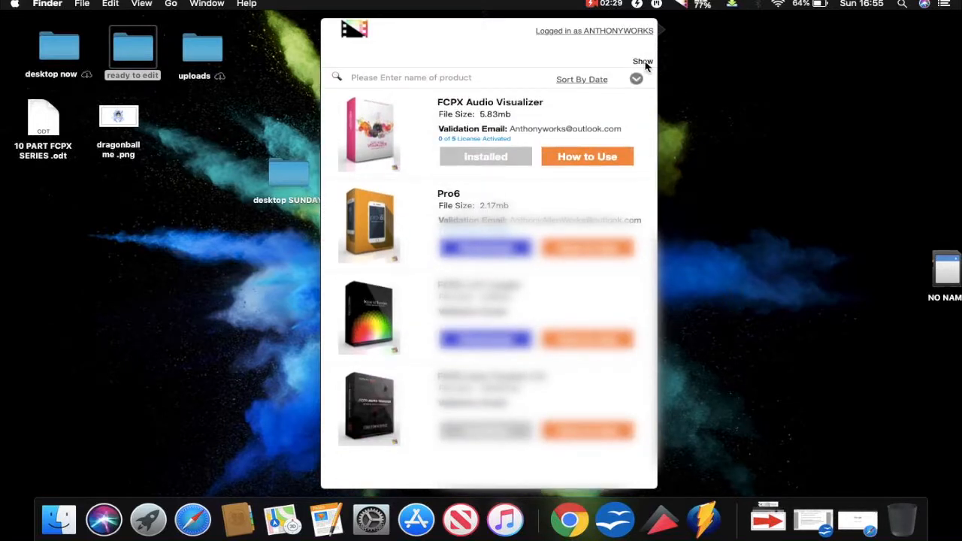
click(643, 61)
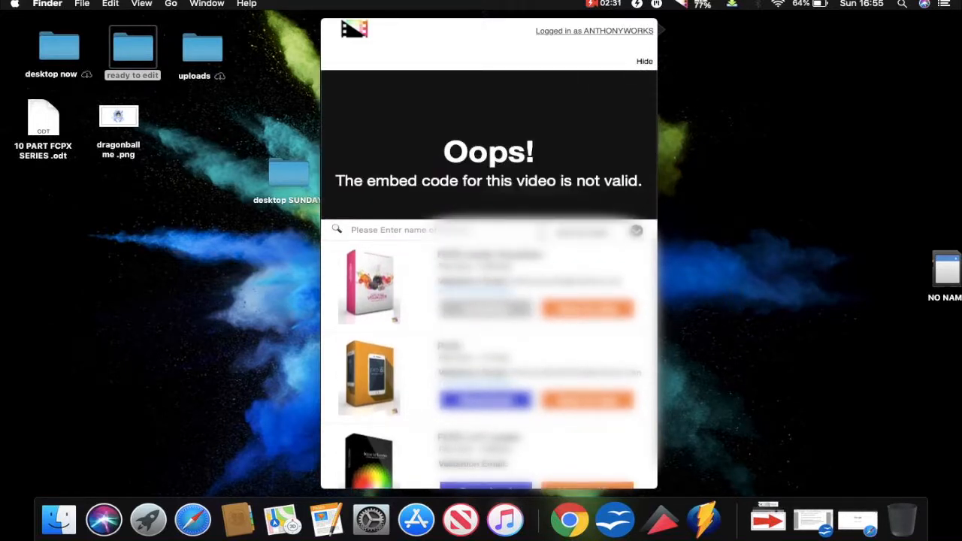
scroll(down, 3)
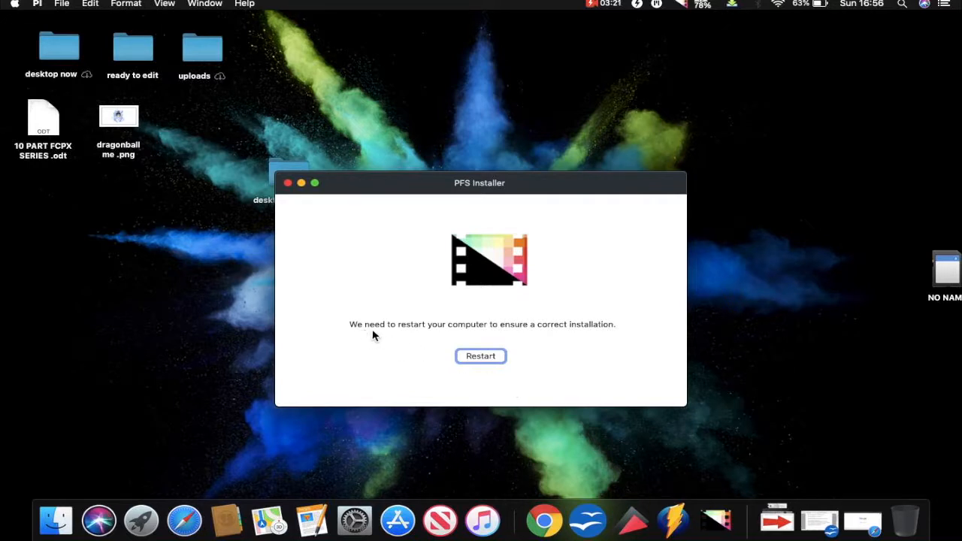
mouse_move(571, 346)
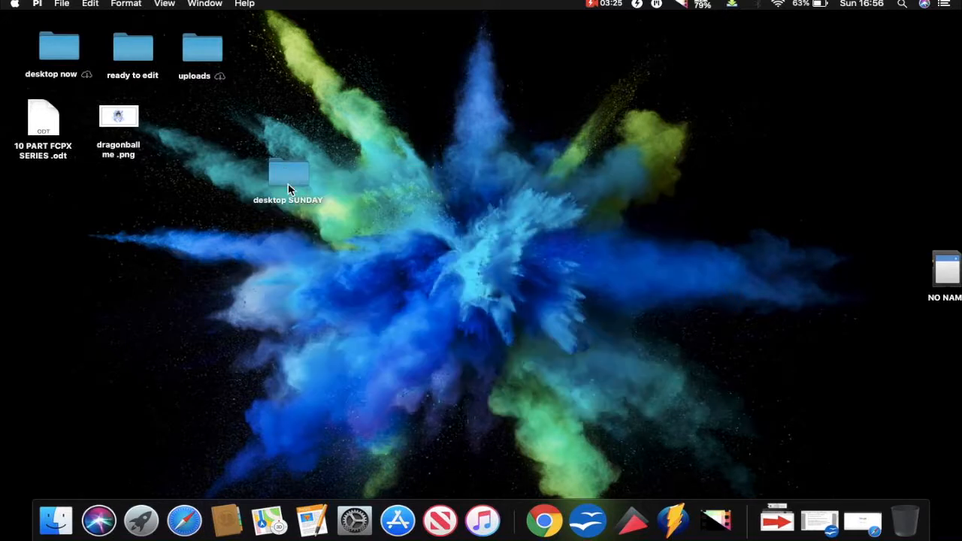
mouse_move(682, 112)
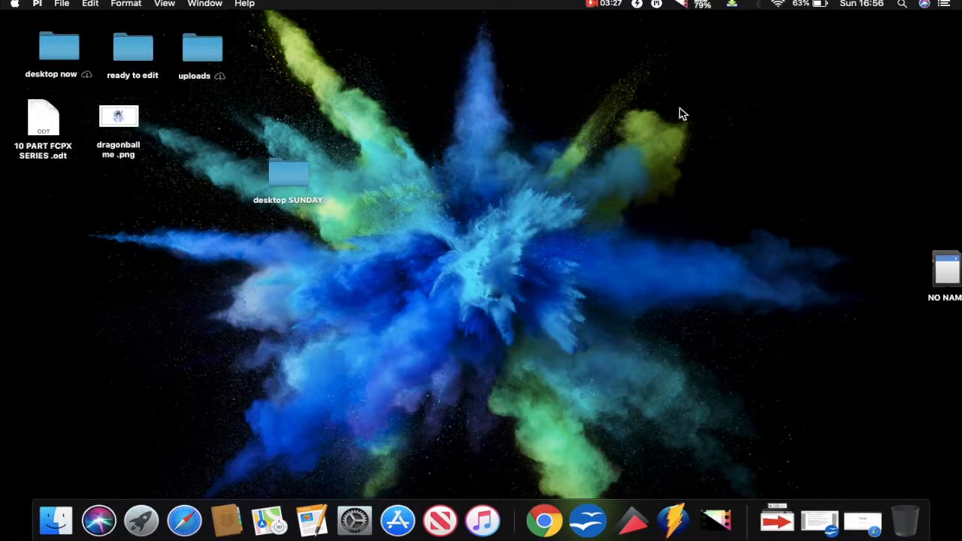
mouse_move(638, 138)
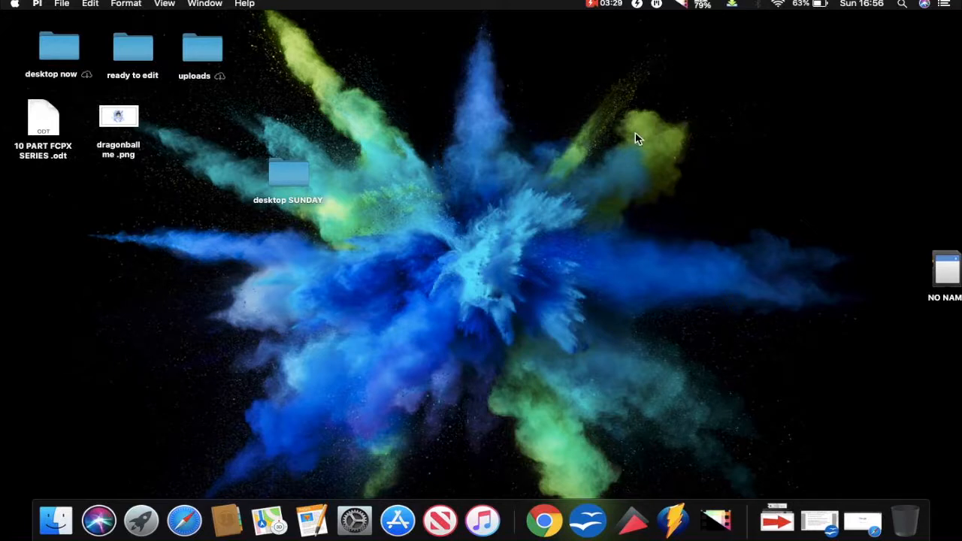
mouse_move(676, 4)
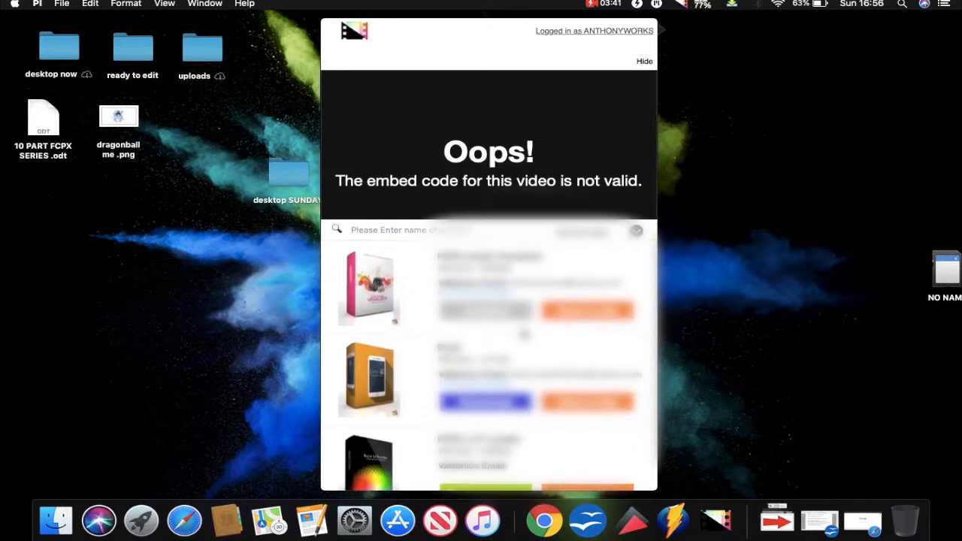
- Scroll further down the purchased Final Cut Pro X plugin list before hiding the installer
scroll(down, 3)
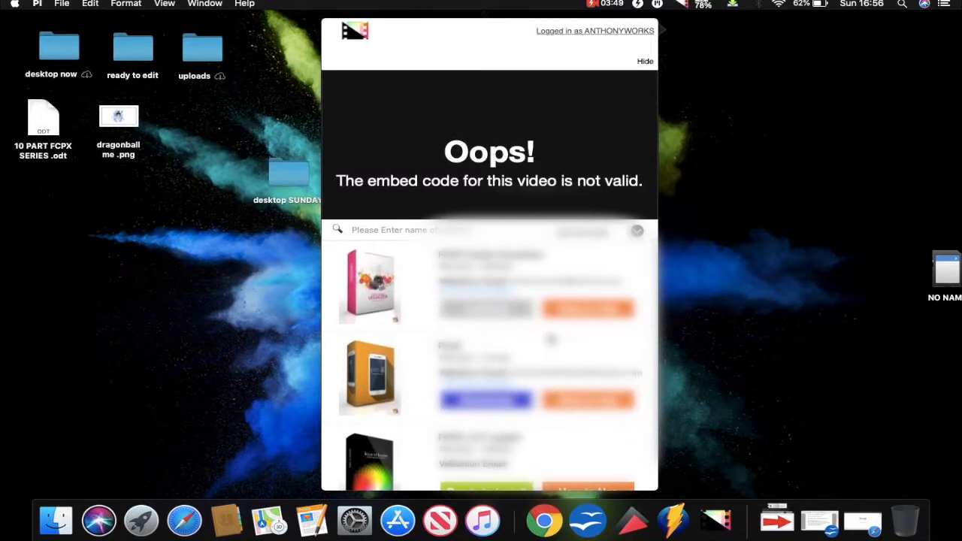
scroll(down, 3)
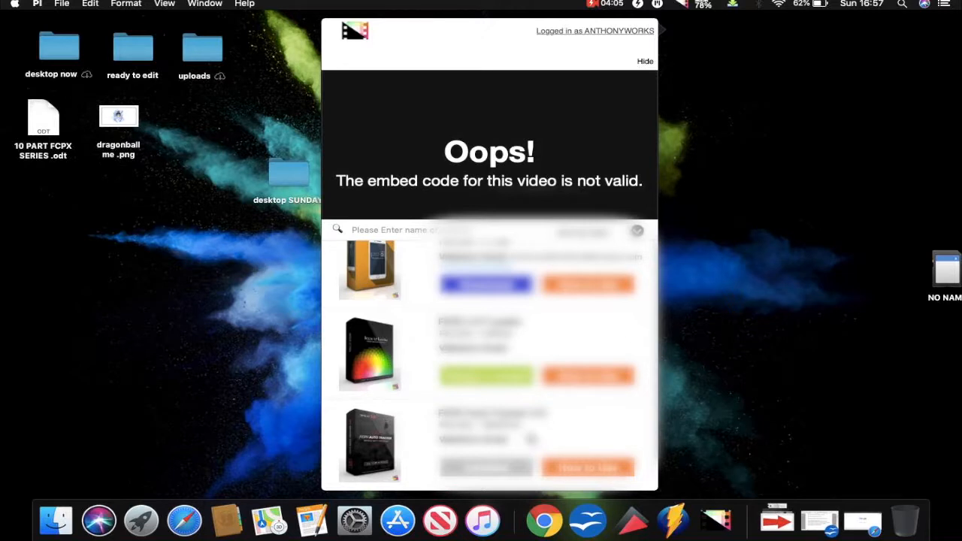
scroll(down, 3)
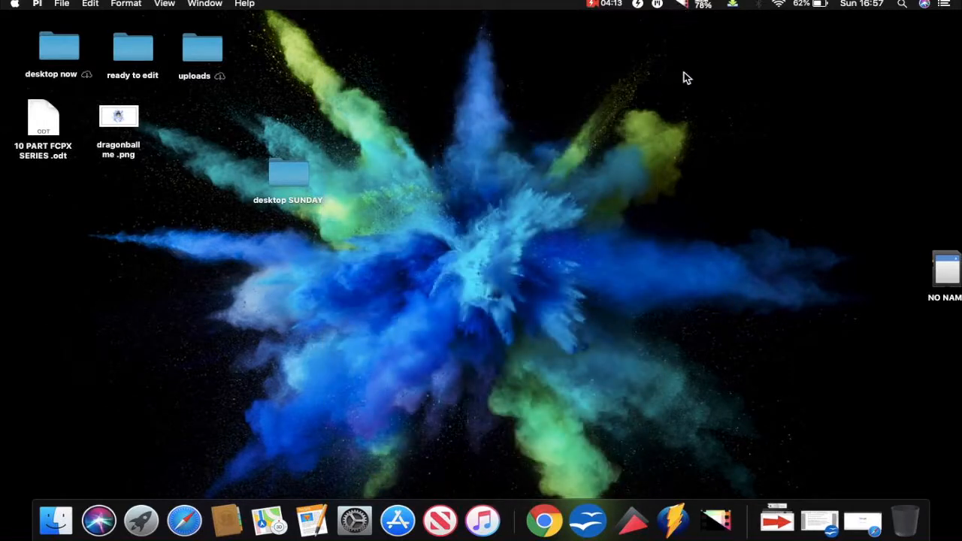
mouse_move(691, 304)
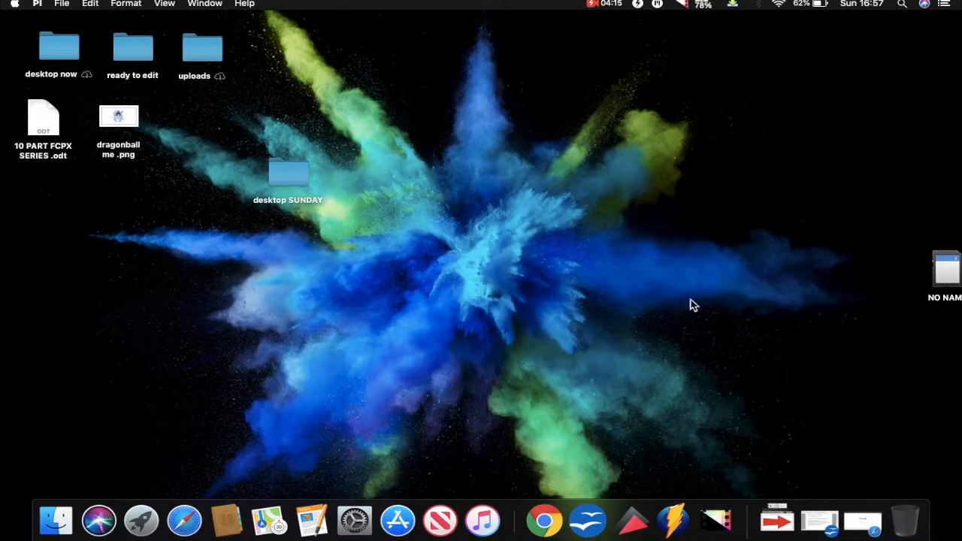
mouse_move(713, 410)
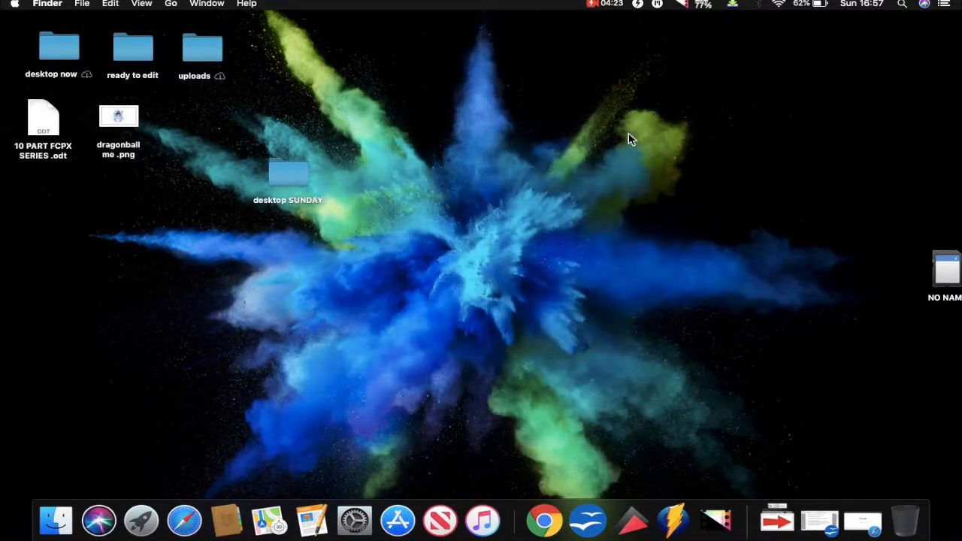
mouse_move(538, 259)
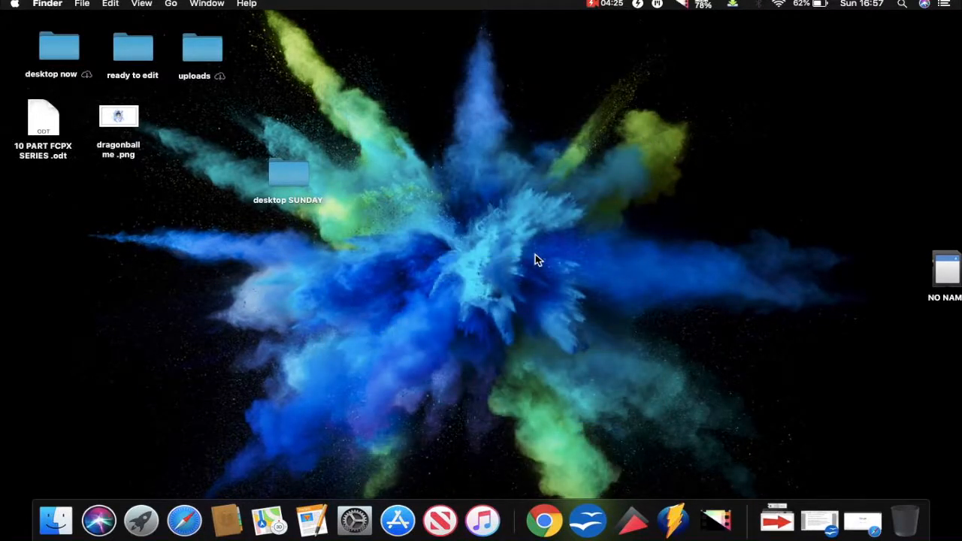
mouse_move(638, 90)
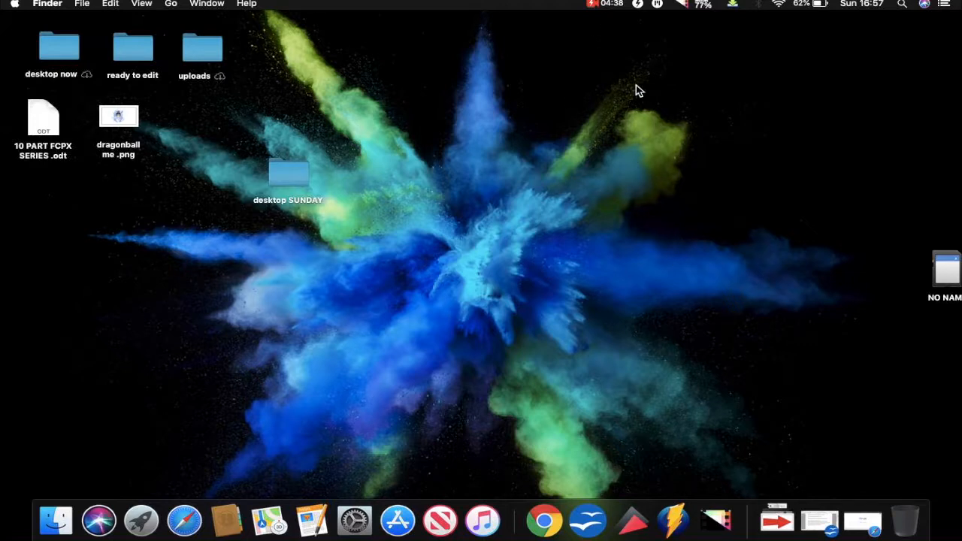
mouse_move(682, 120)
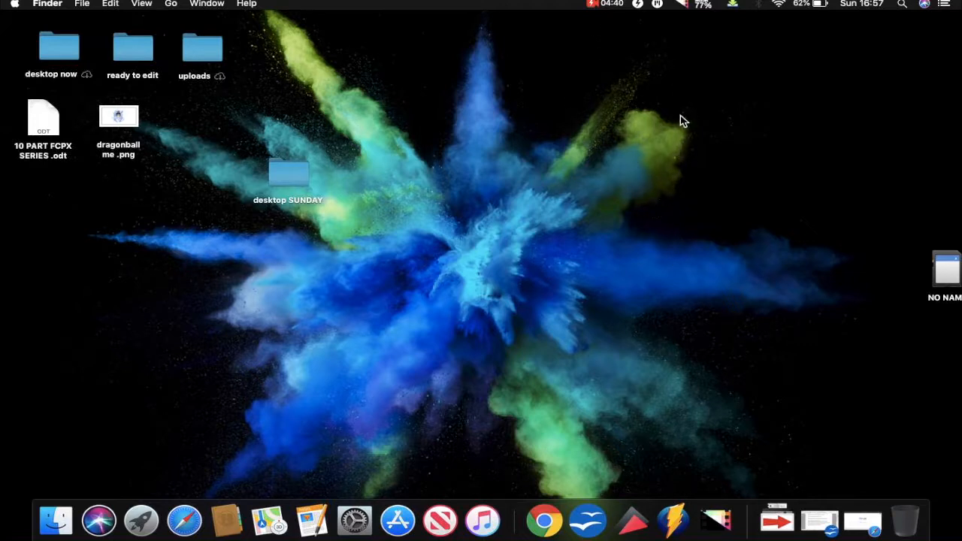
mouse_move(686, 15)
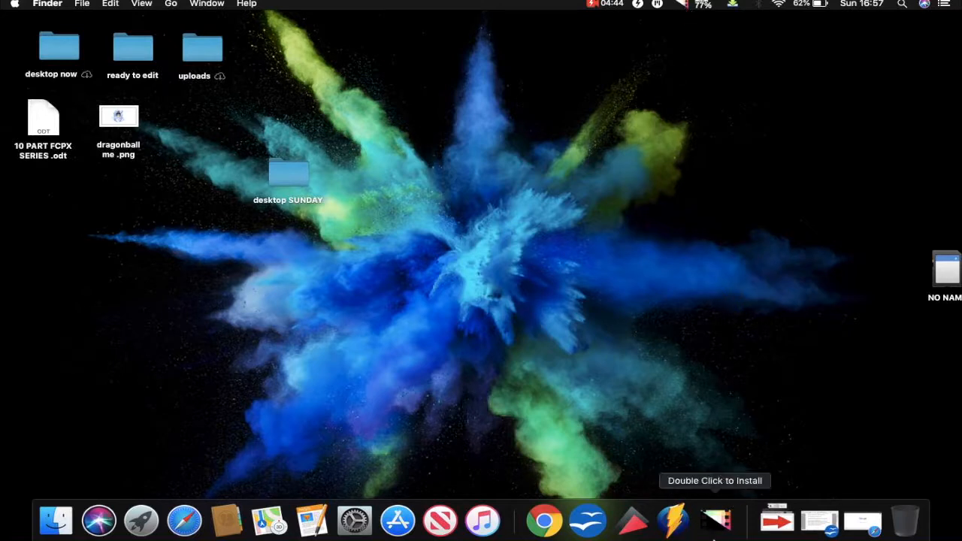
mouse_move(735, 532)
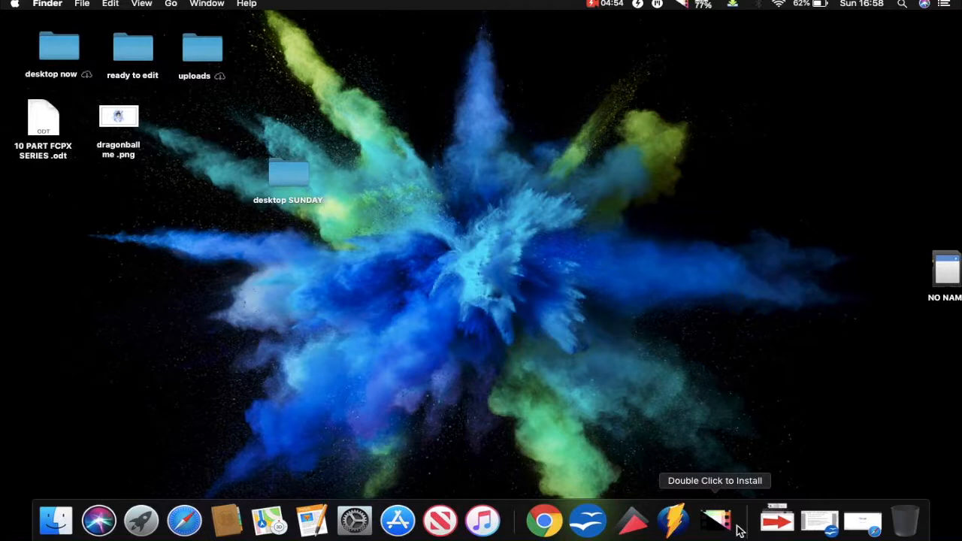
mouse_move(623, 112)
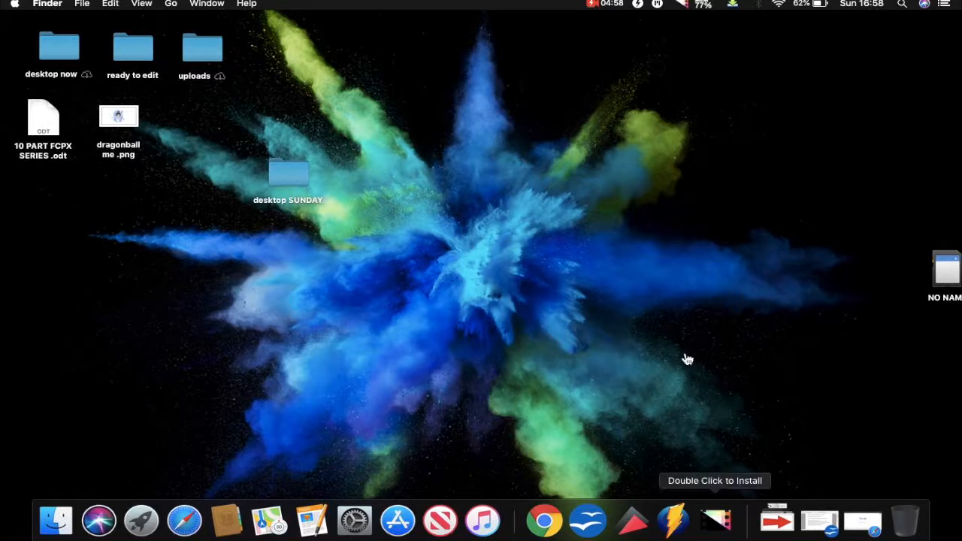
mouse_move(679, 17)
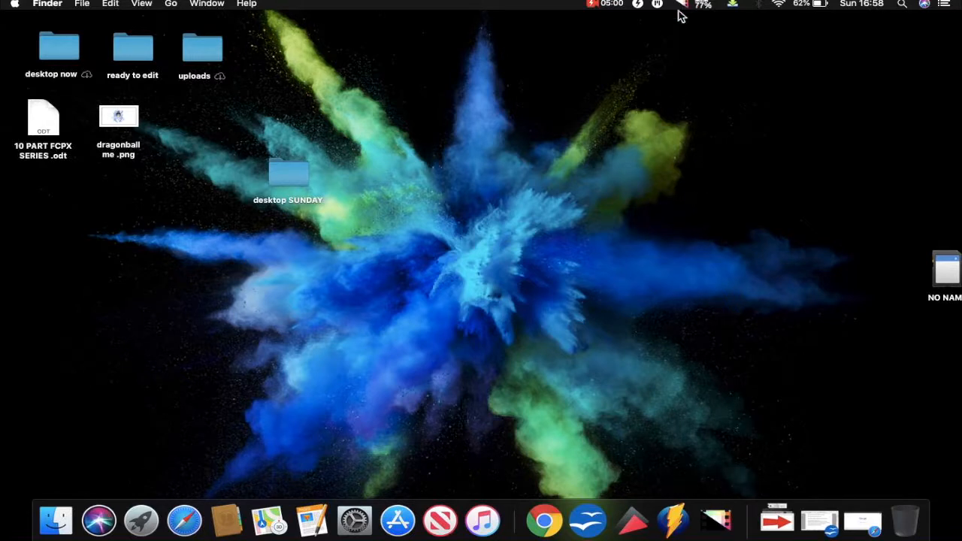
mouse_move(684, 12)
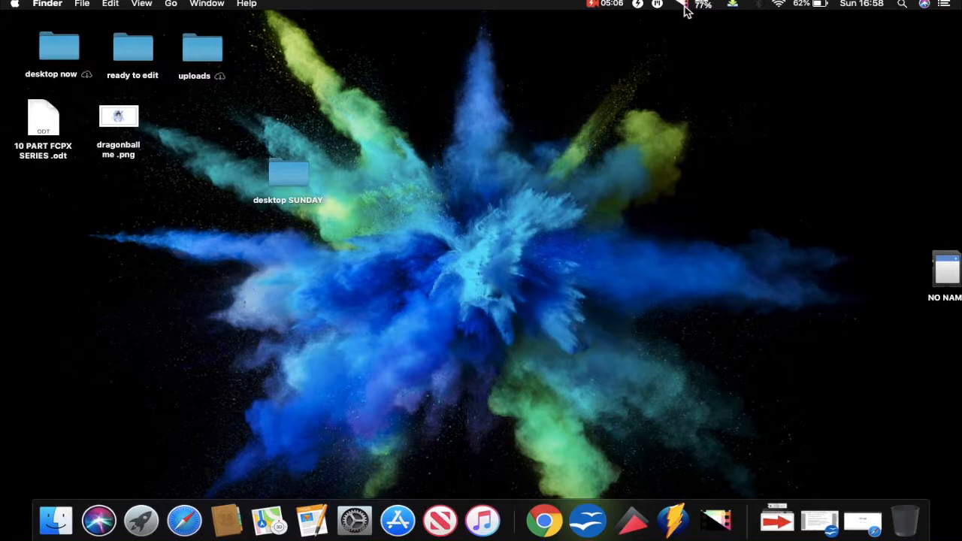
mouse_move(681, 25)
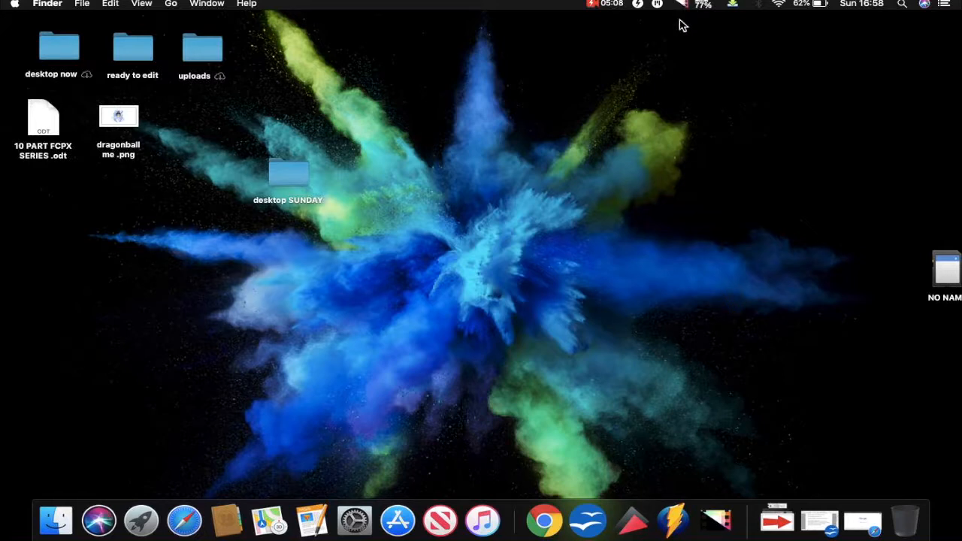
mouse_move(687, 89)
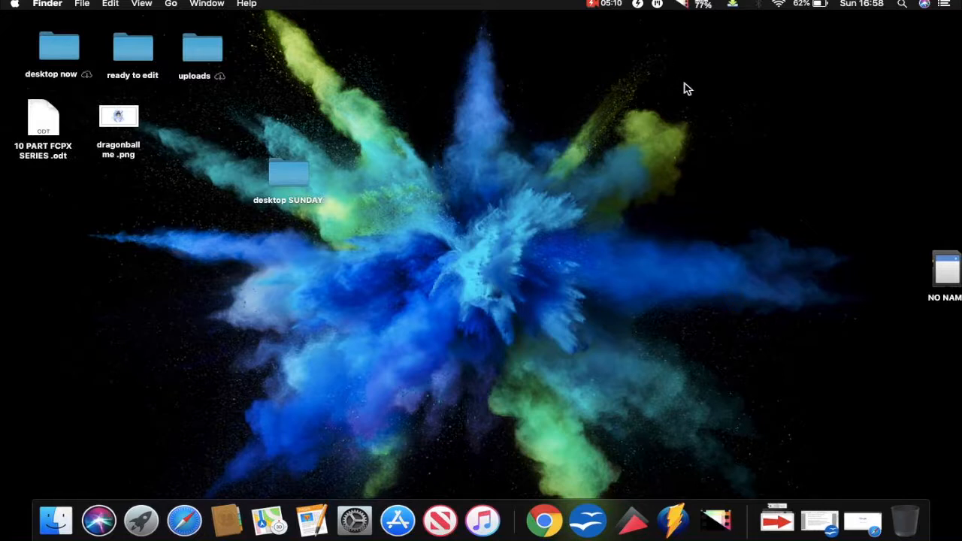
mouse_move(692, 55)
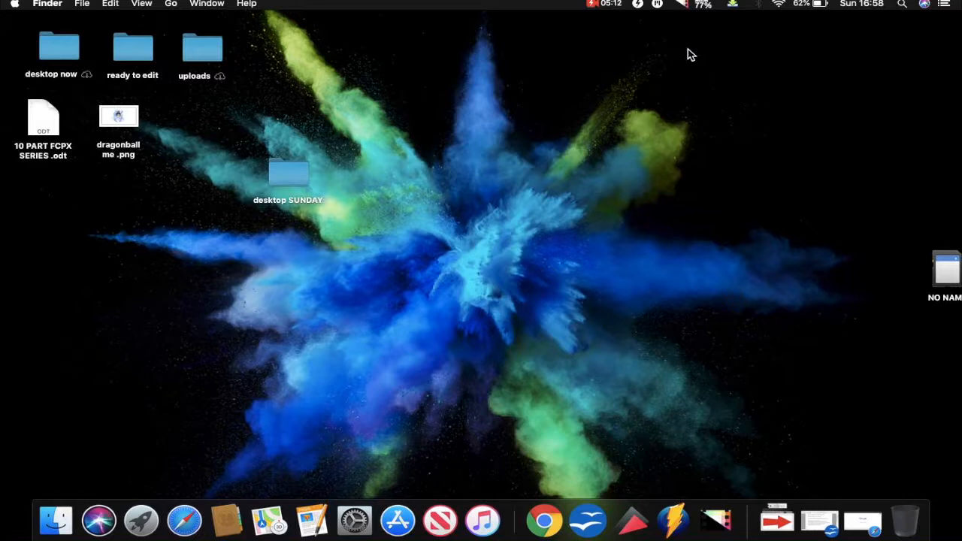
mouse_move(718, 517)
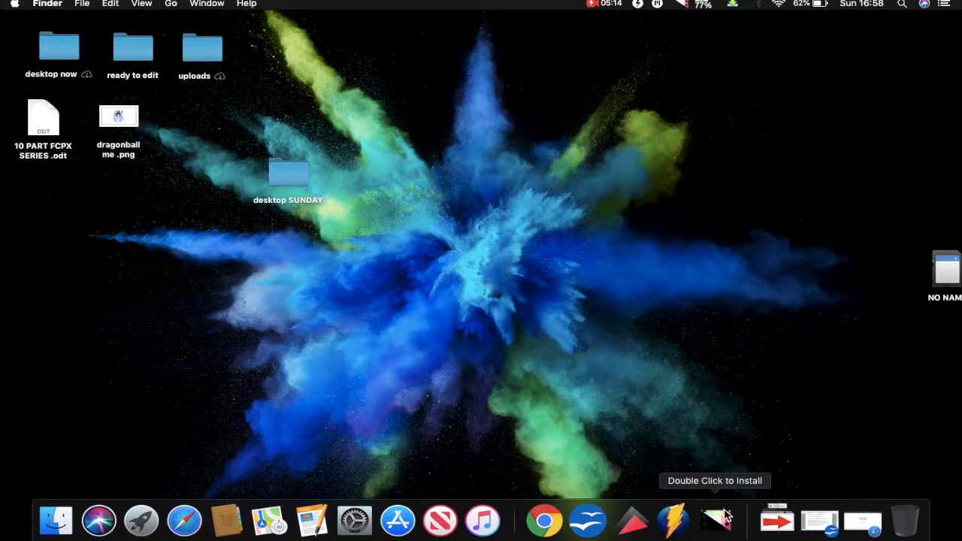
mouse_move(725, 517)
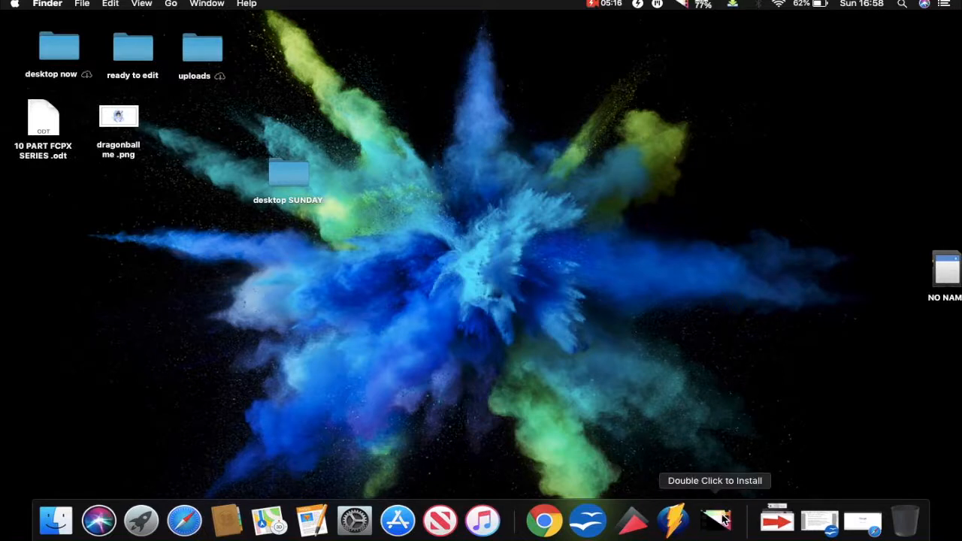